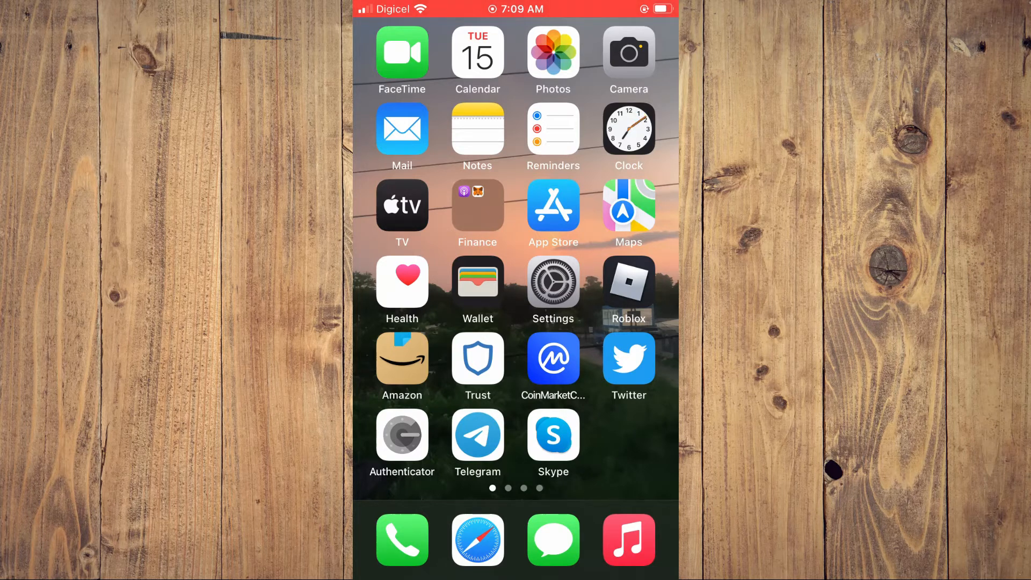
- Open Settings and go into the signed-in account's Apple ID banner toward iCloud
{"action": "left_click", "coordinate": [552, 283]}
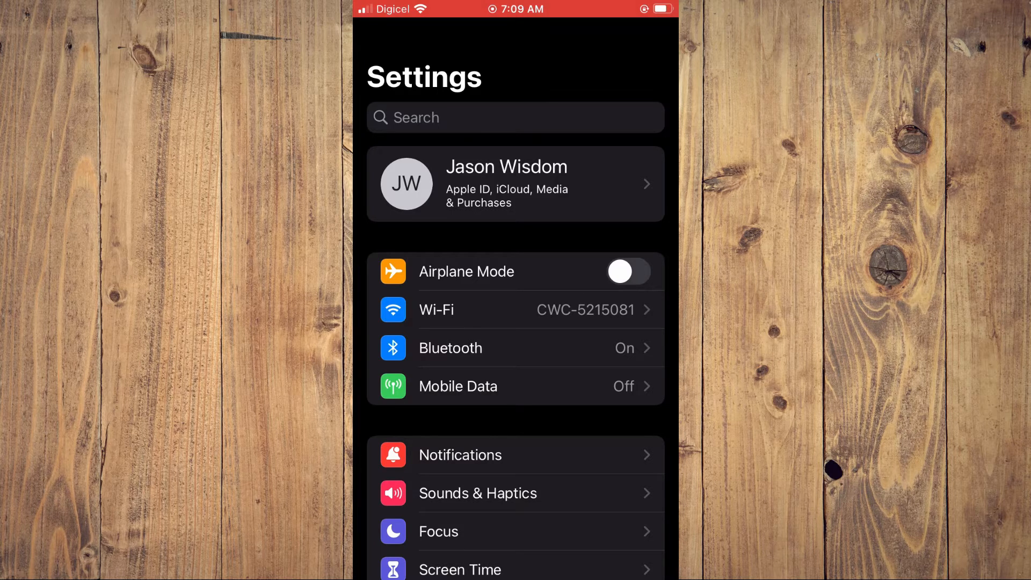
{"action": "left_click", "coordinate": [514, 183]}
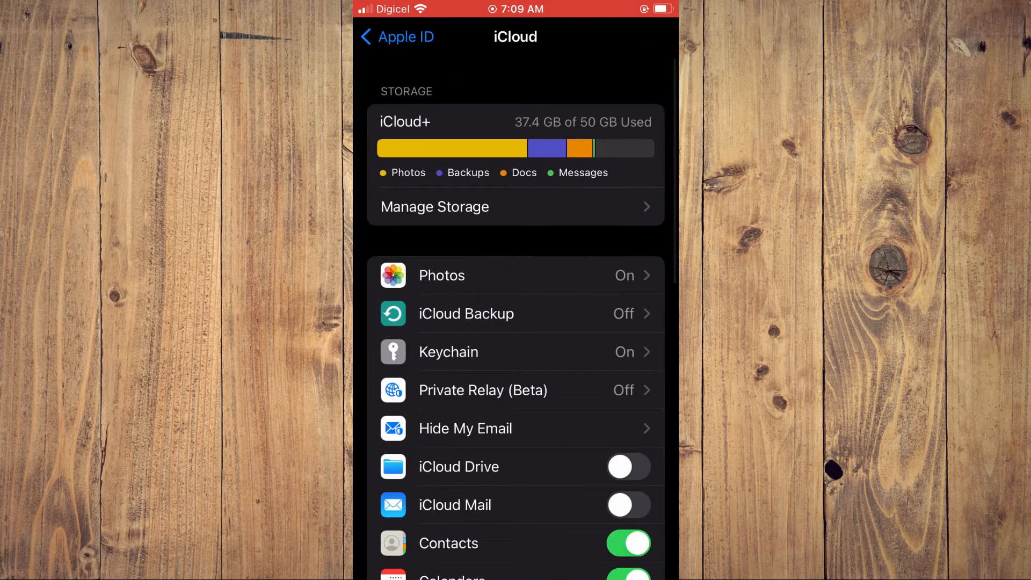
- Scroll to the iCloud app list and toggle Game Center sync off and on repeatedly
{"action": "scroll", "scroll_direction": "down", "scroll_amount": 3}
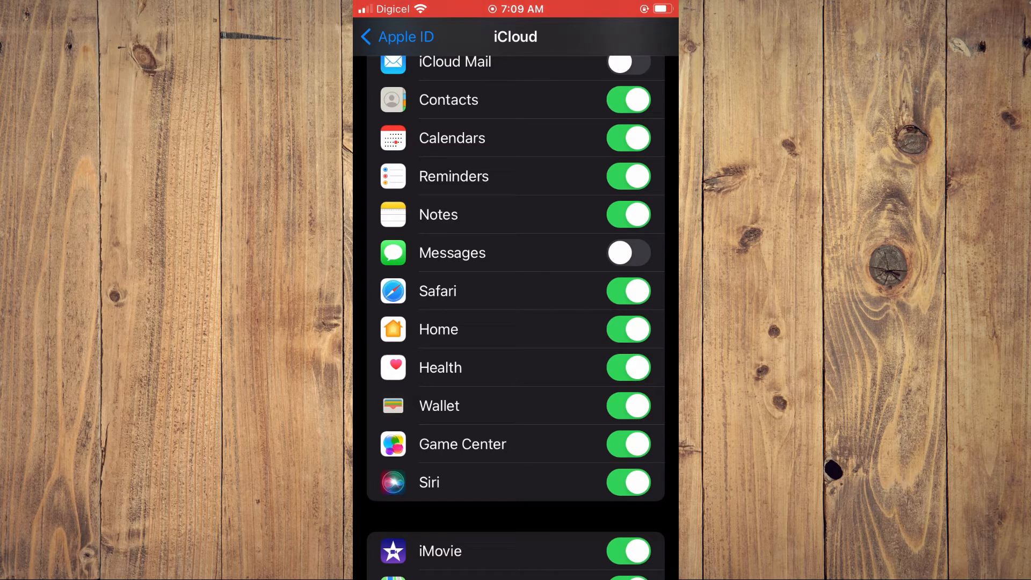
{"action": "left_click", "coordinate": [628, 444]}
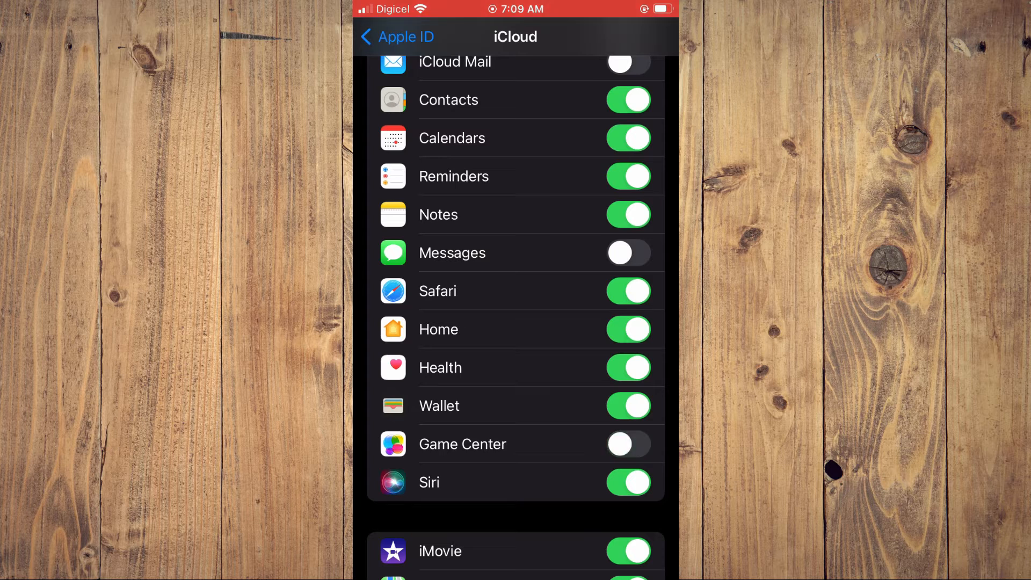
{"action": "left_click", "coordinate": [629, 444]}
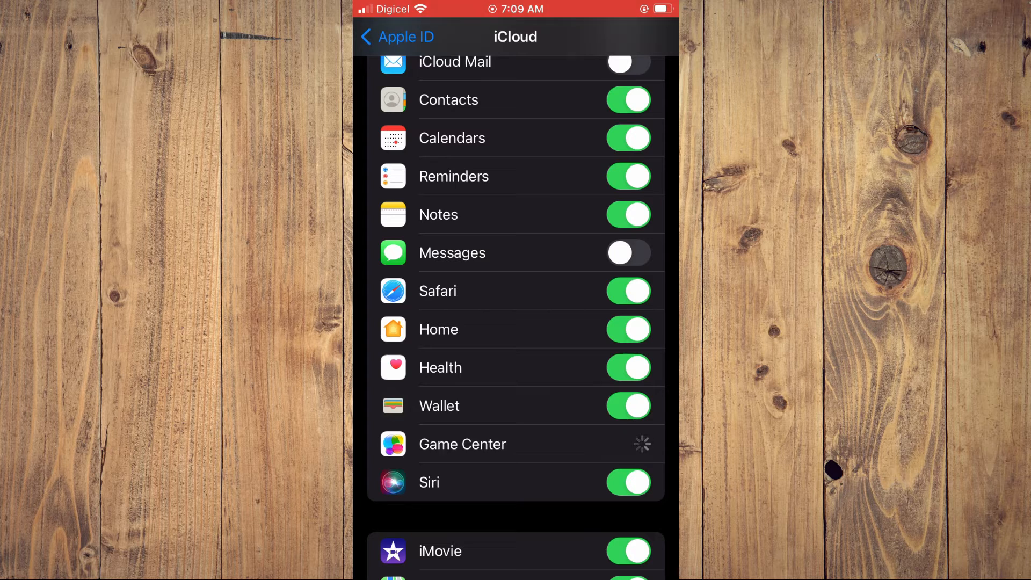
{"action": "left_click", "coordinate": [626, 443]}
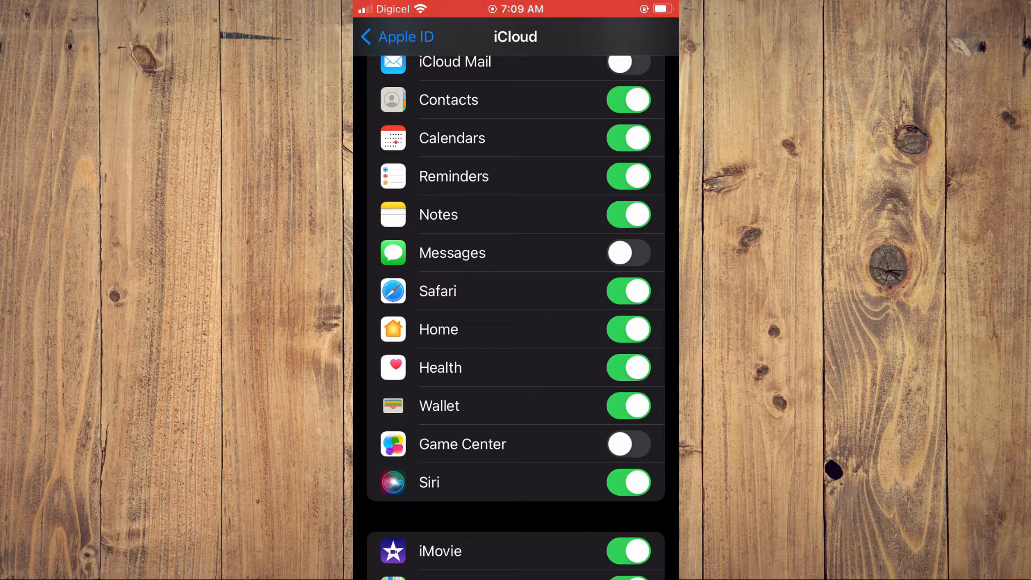
{"action": "left_click", "coordinate": [627, 444]}
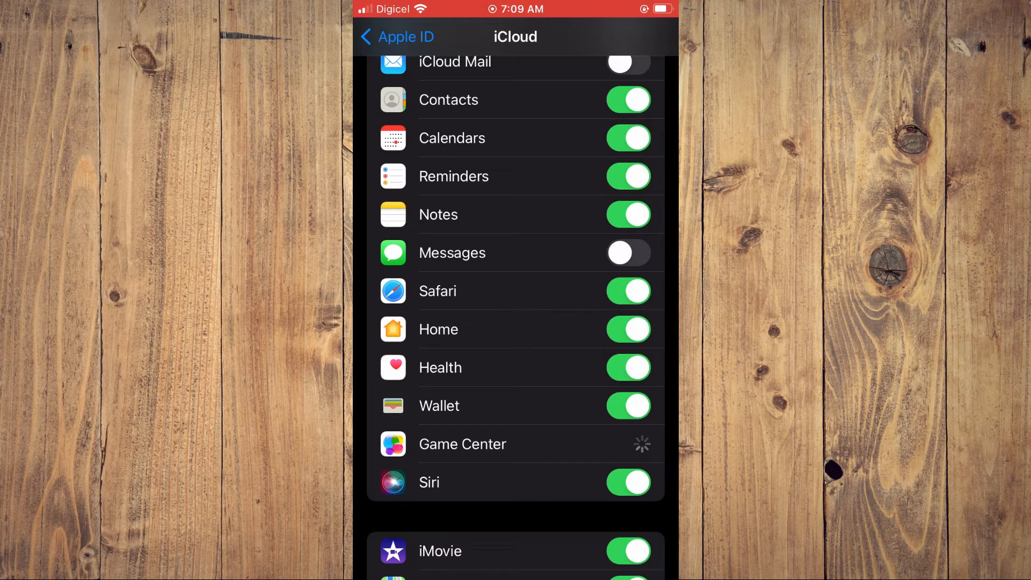
- Toggle Game Center once more so its iCloud sync ends up switched off
{"action": "left_click", "coordinate": [628, 444]}
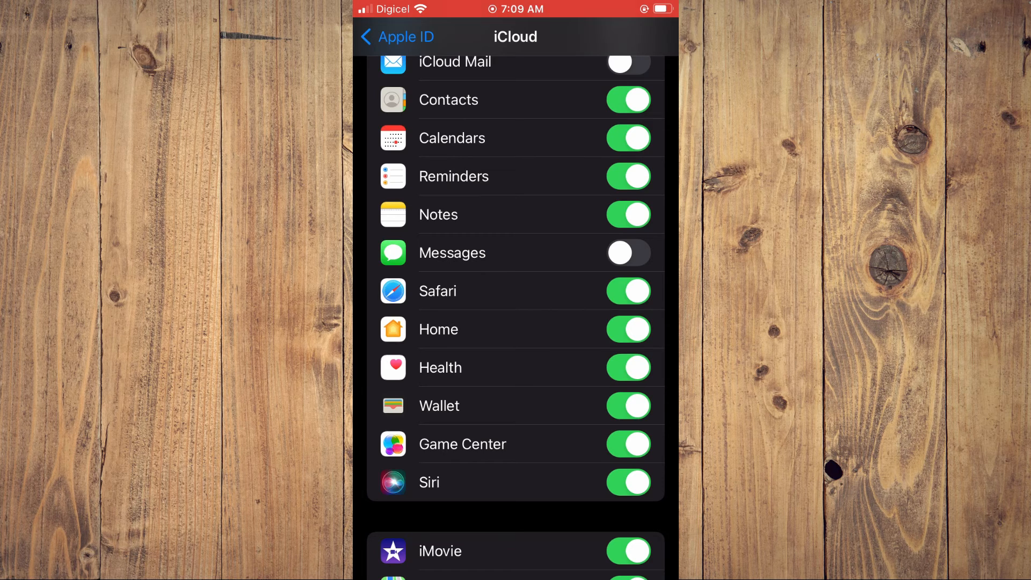
{"action": "left_click", "coordinate": [628, 444]}
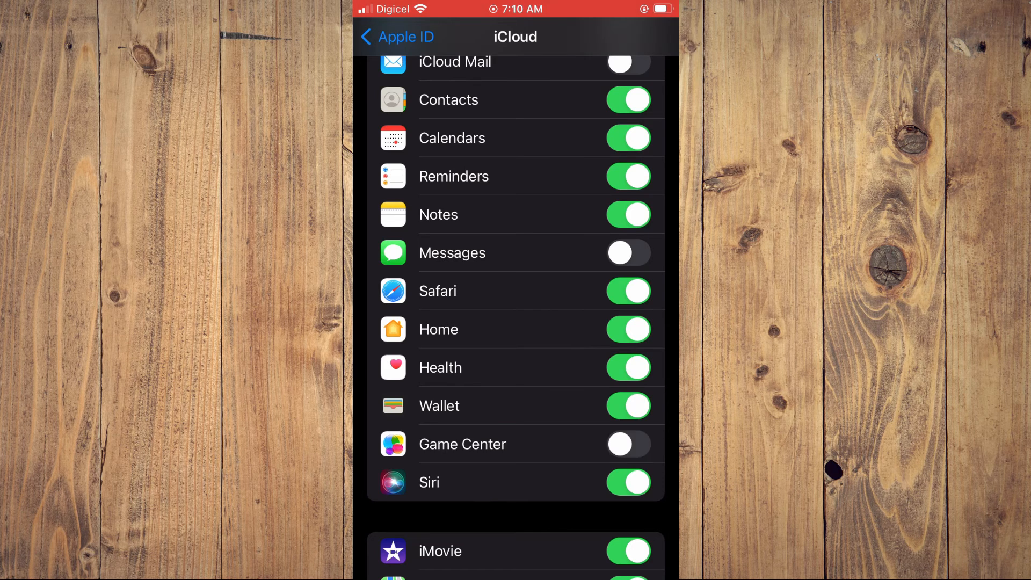